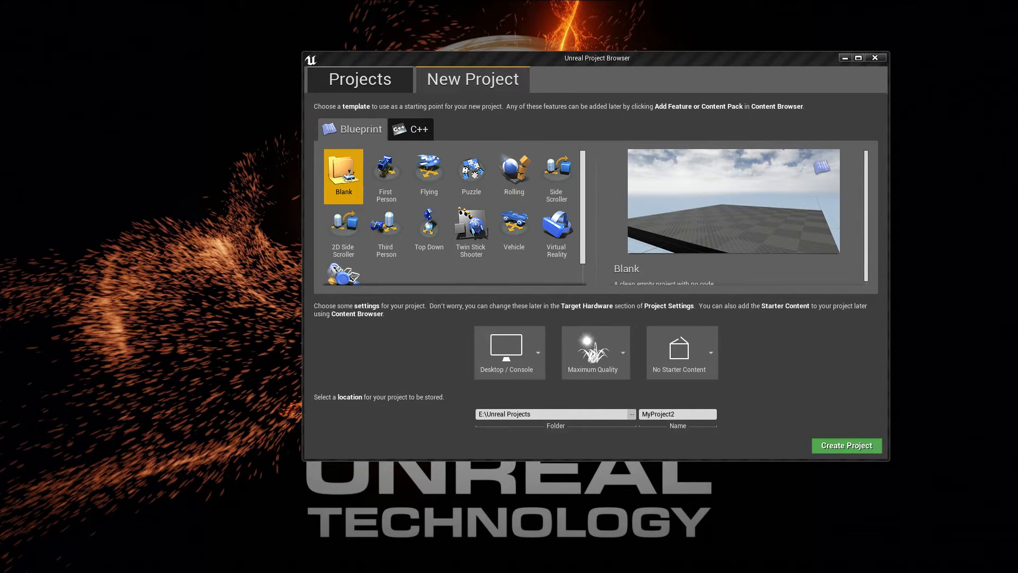
pyautogui.moveTo(437, 215)
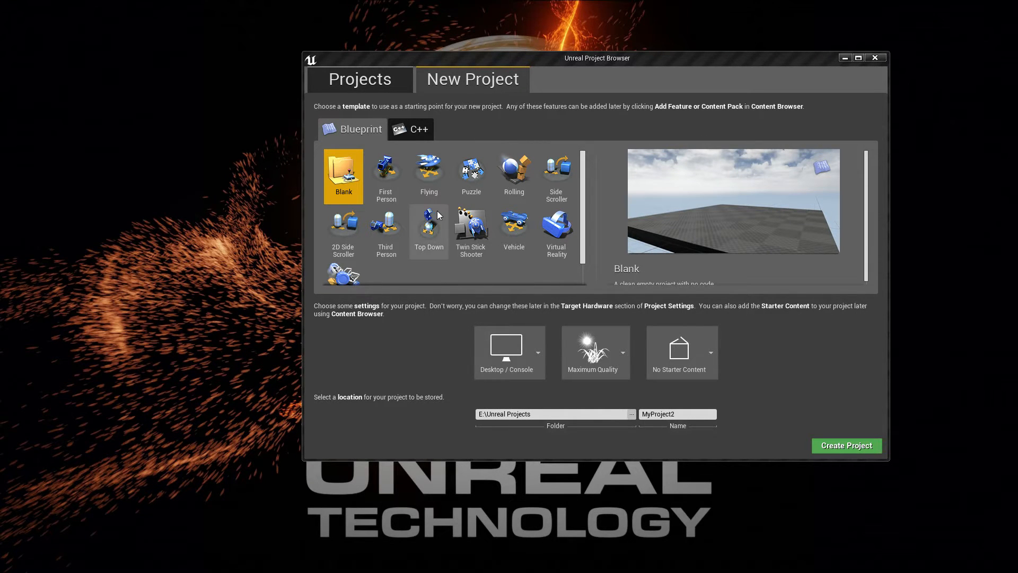
# Create a Virtual Reality template project named VRCollisionTut without starter content
pyautogui.click(556, 230)
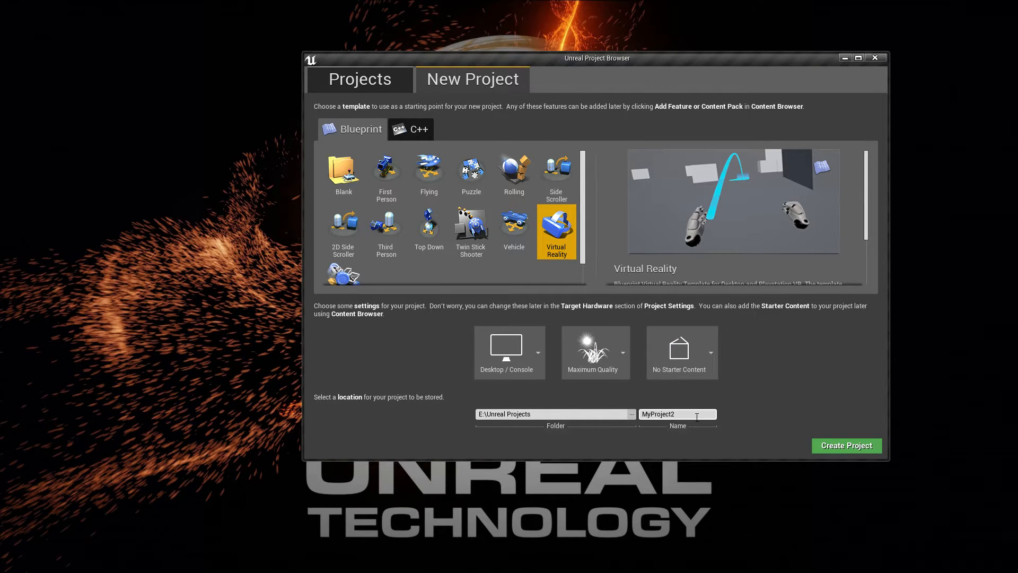
pyautogui.moveTo(499, 403)
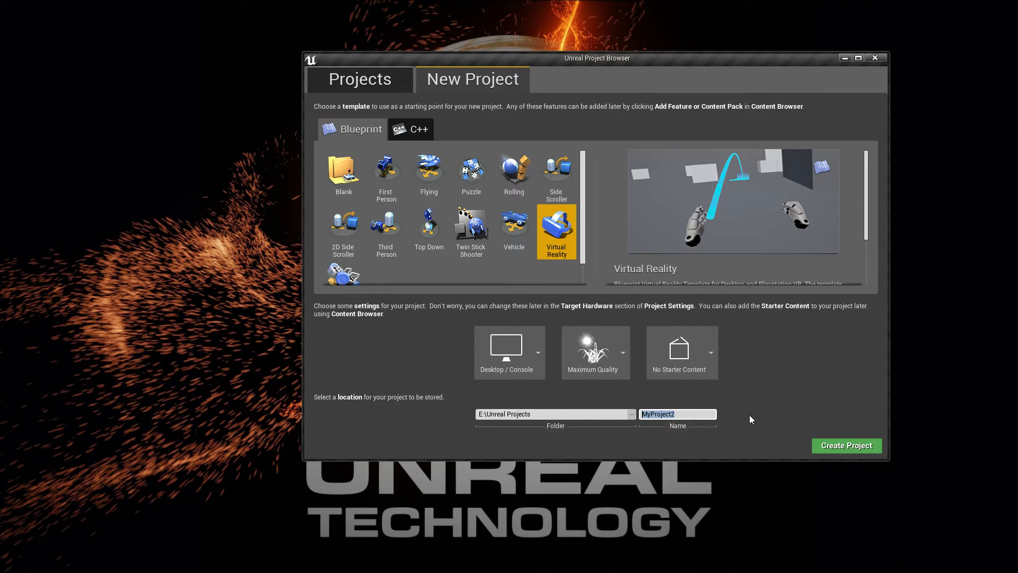
pyautogui.write('VRCollisionTut')
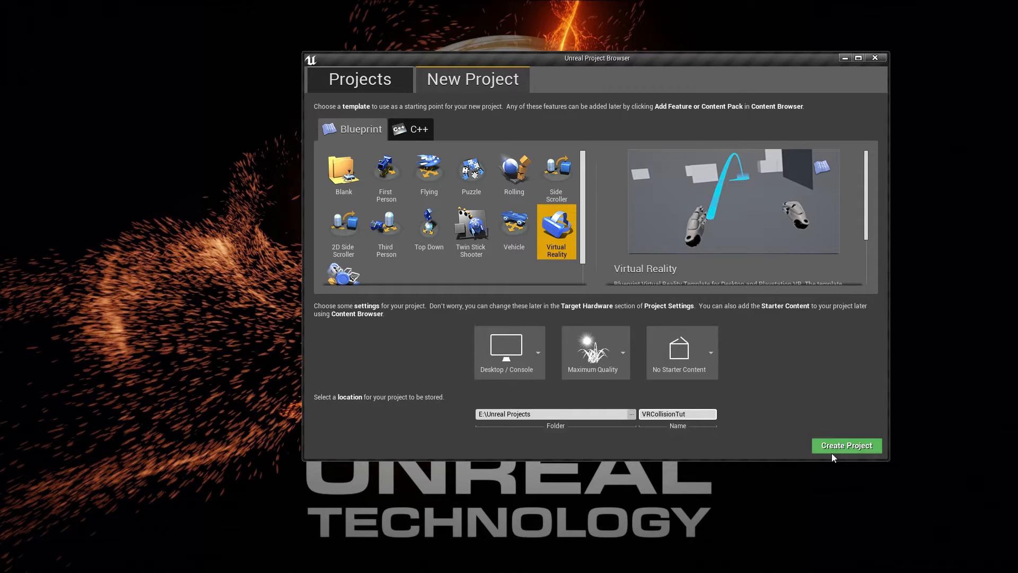
pyautogui.click(845, 445)
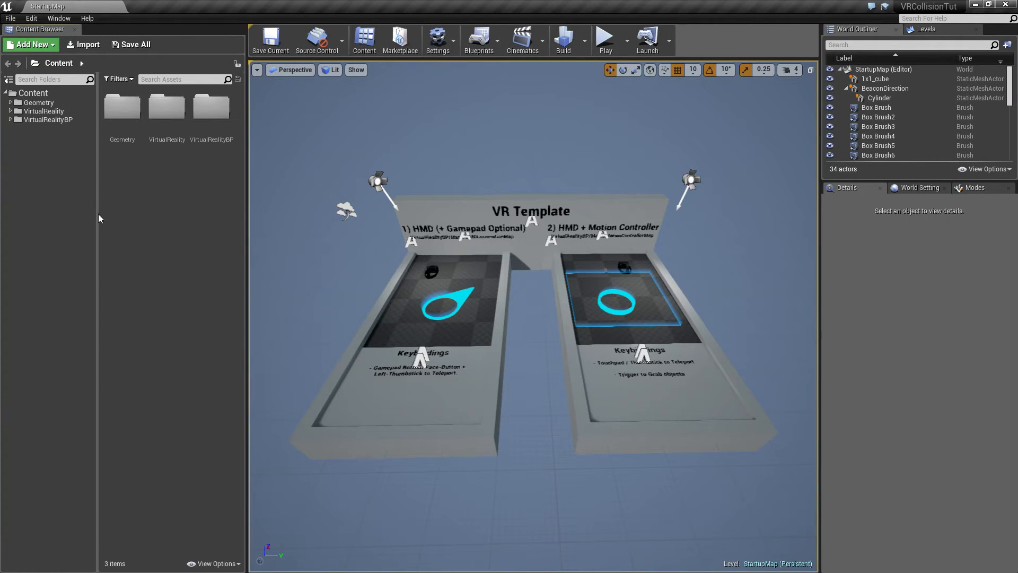
# Open MotionControllerMap from the VirtualRealityBP Maps folder in the Content Browser
pyautogui.click(11, 119)
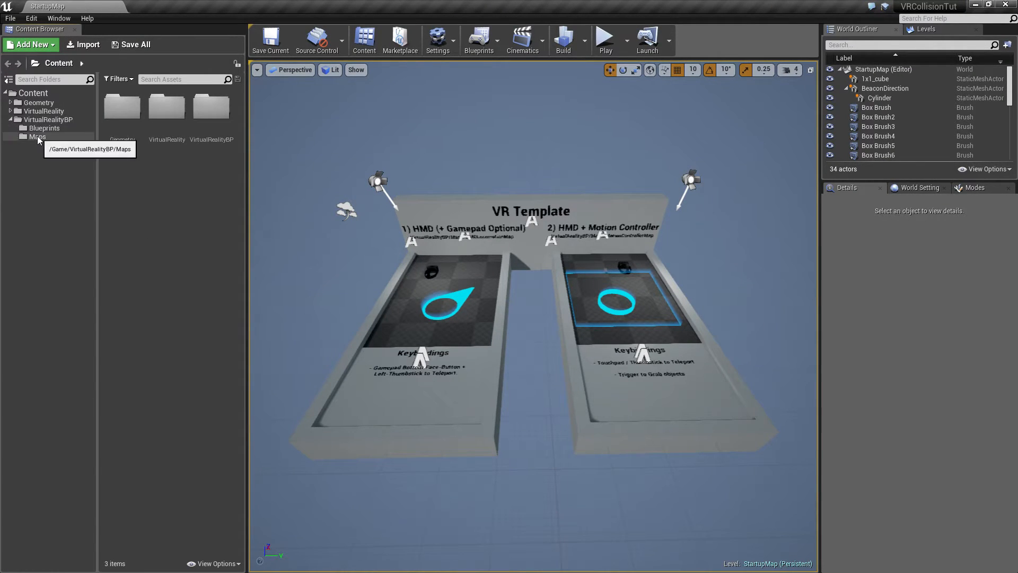
pyautogui.click(37, 137)
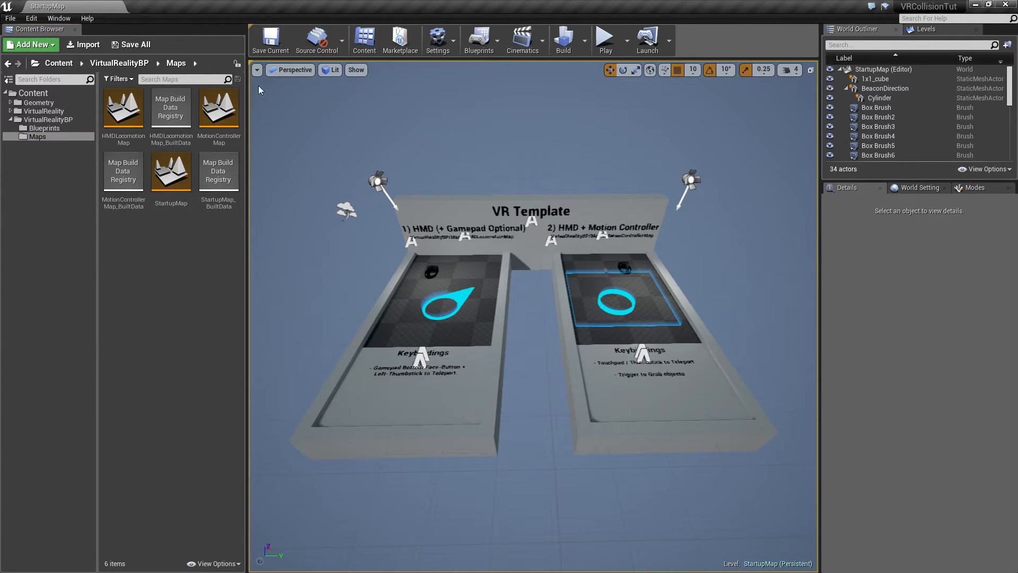
pyautogui.doubleClick(218, 108)
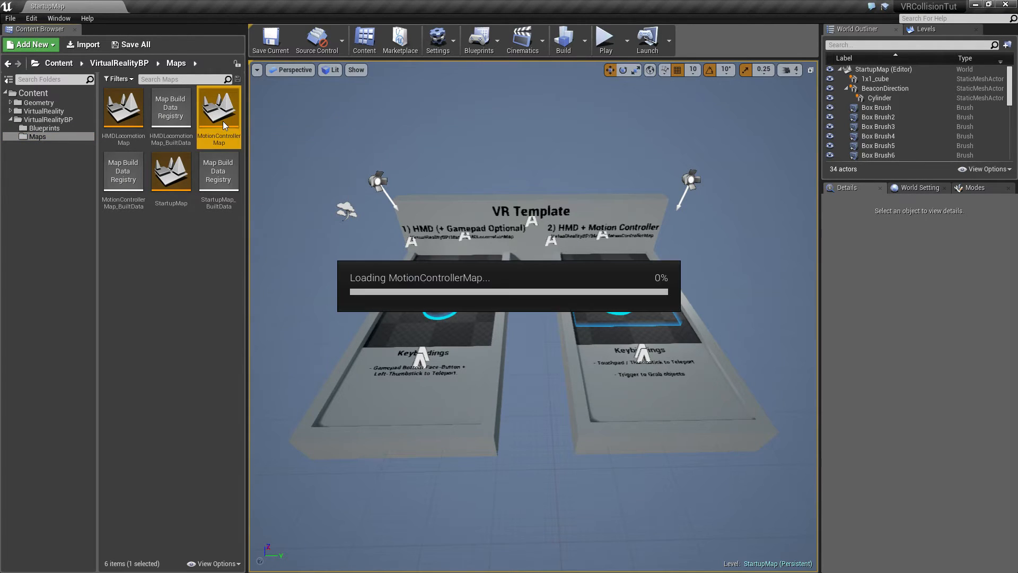
pyautogui.doubleClick(219, 108)
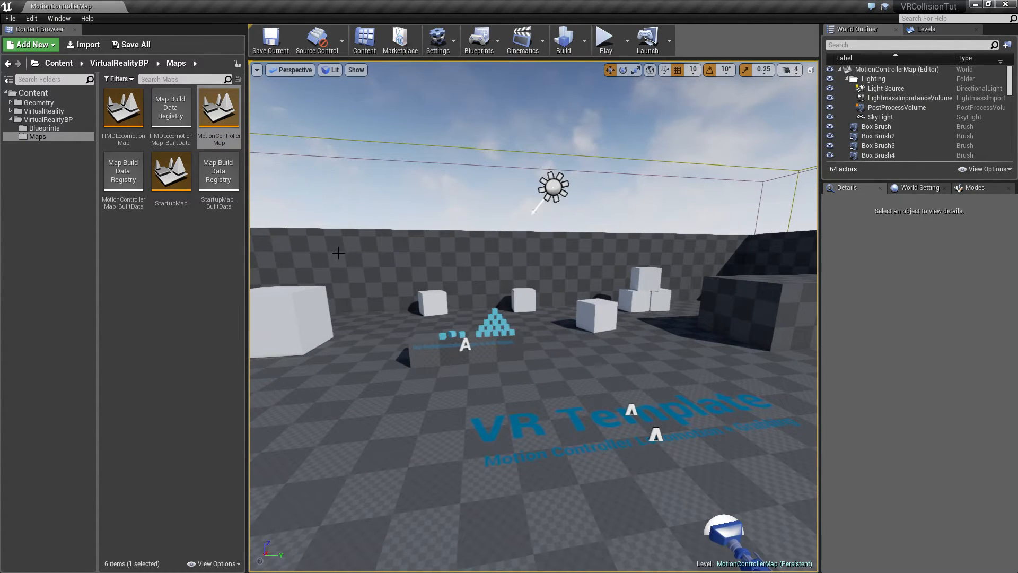
# In Project Settings Maps & Modes, set editor startup and game default map to MotionControllerMap
pyautogui.click(438, 39)
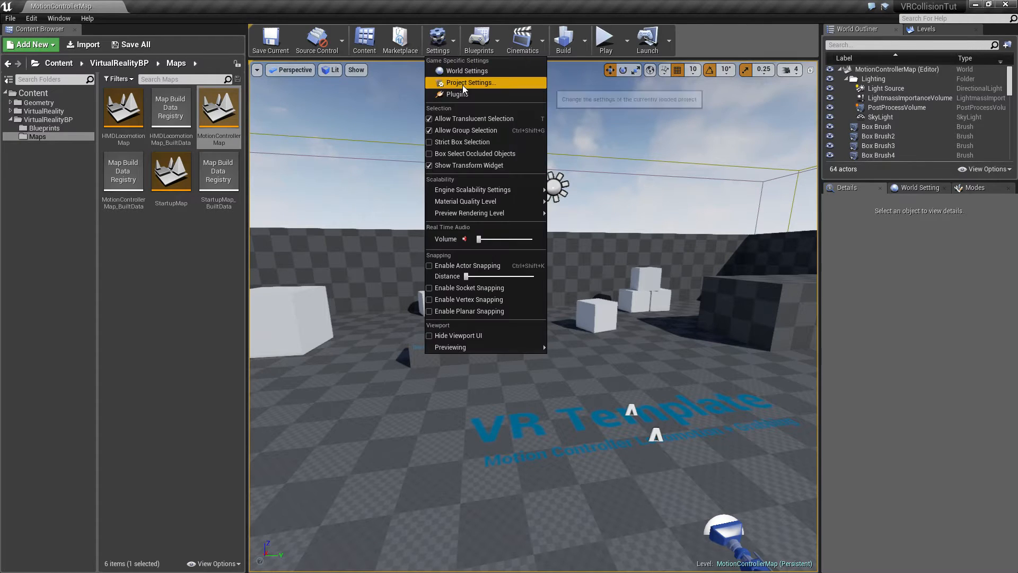
pyautogui.click(468, 83)
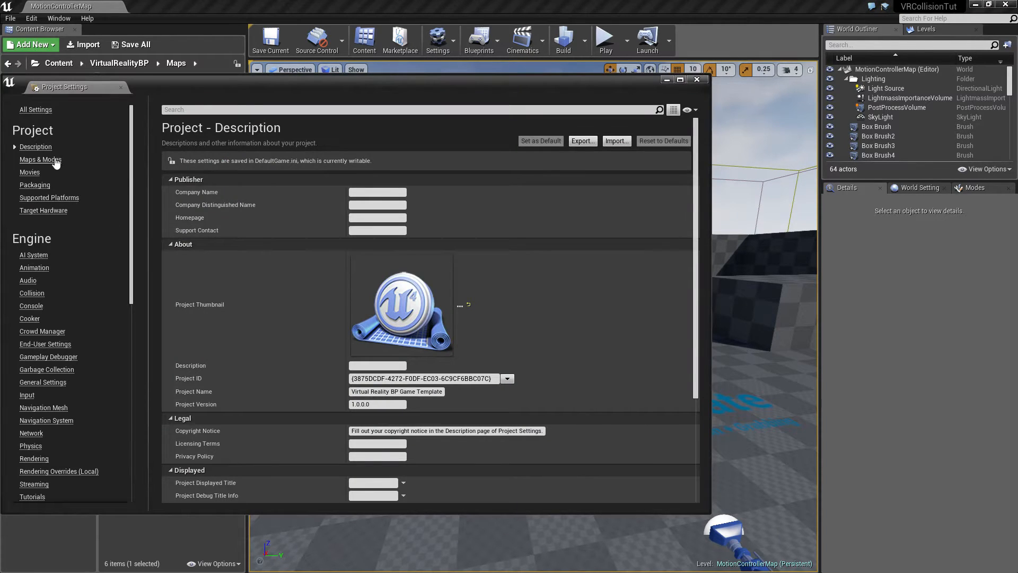
pyautogui.moveTo(40, 160)
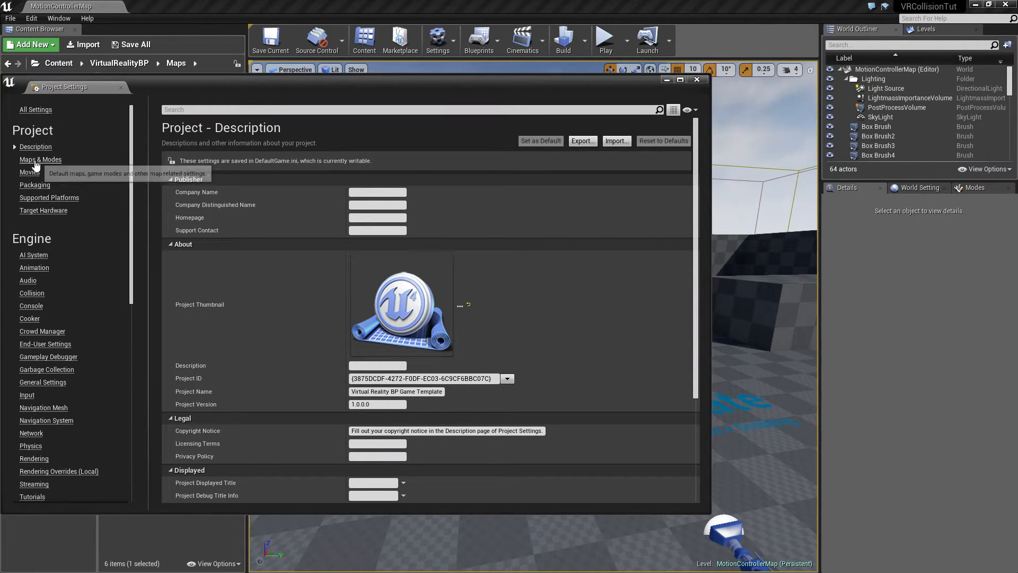
pyautogui.click(40, 159)
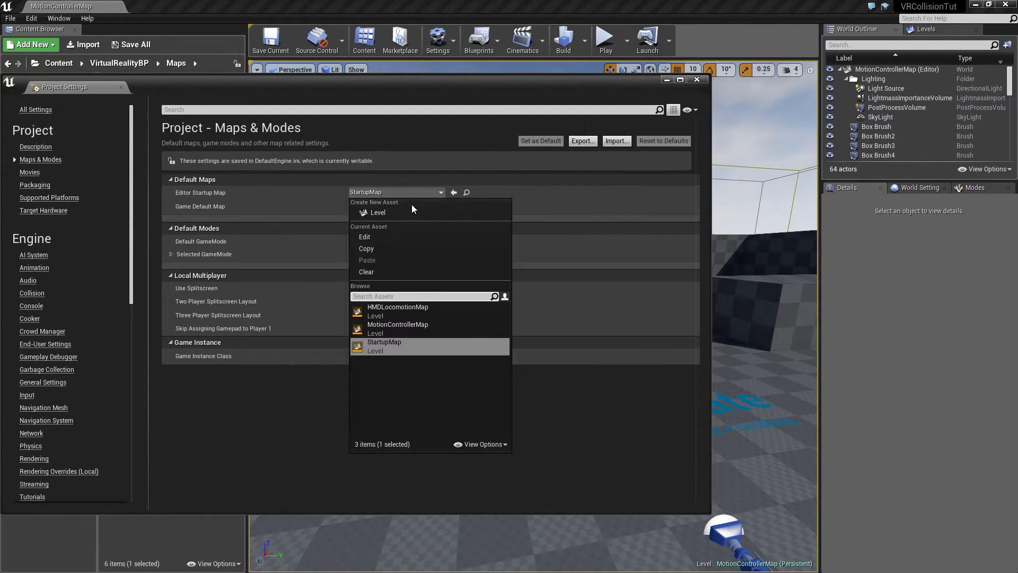
pyautogui.click(397, 324)
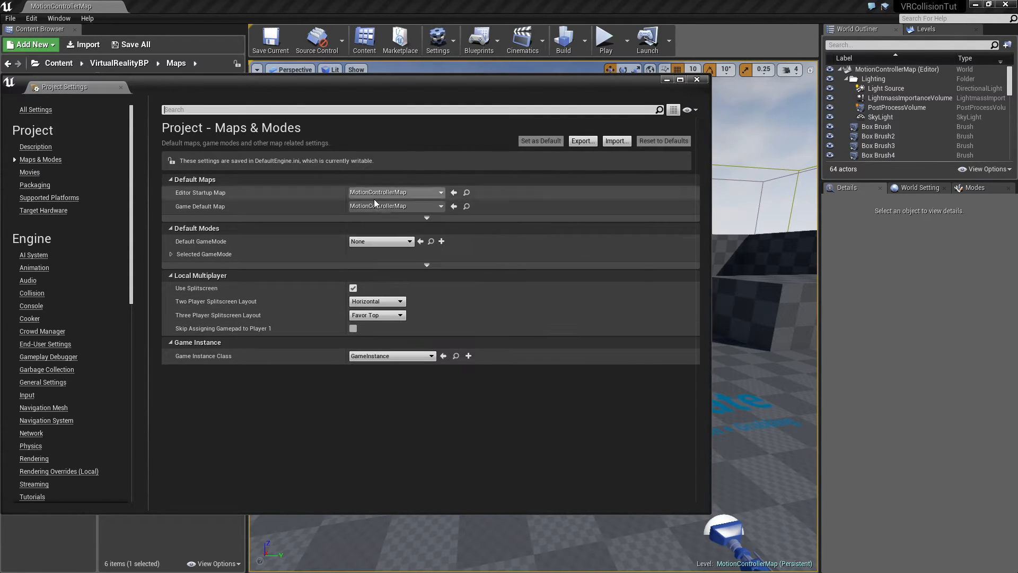
pyautogui.click(697, 79)
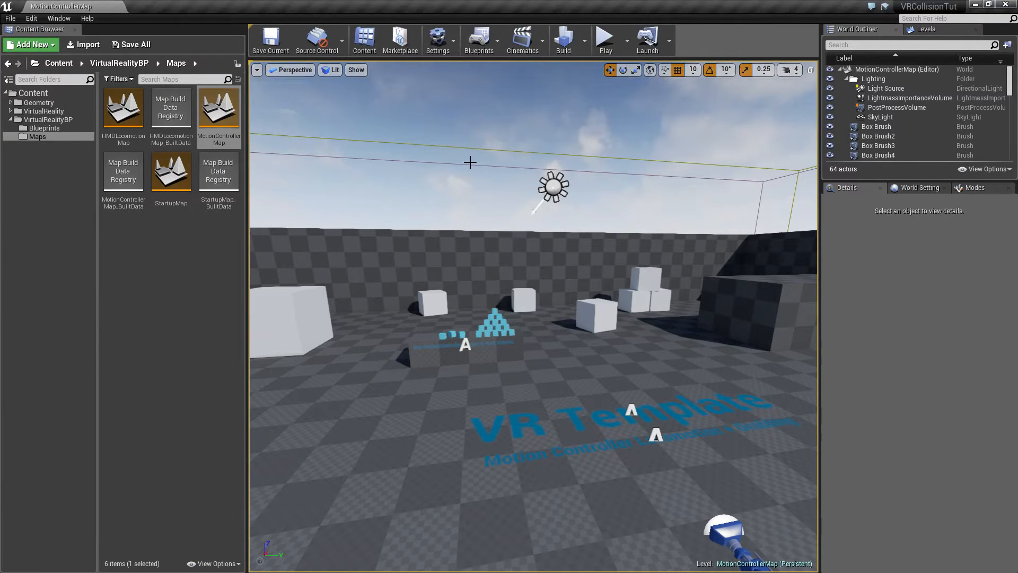
# In Project Settings General Settings, change Near Clip Plane from 10 to 1
pyautogui.click(438, 40)
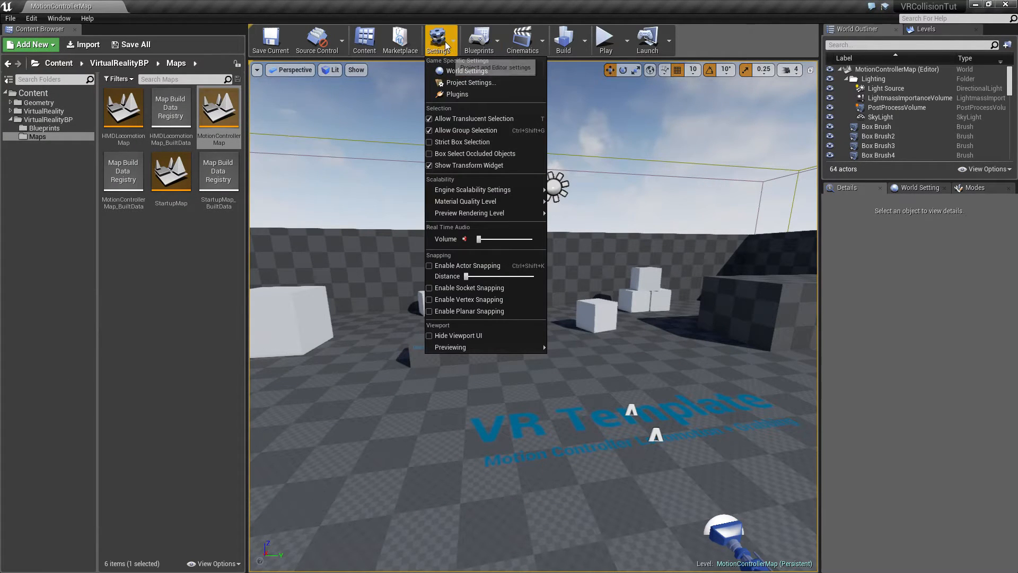
pyautogui.click(471, 83)
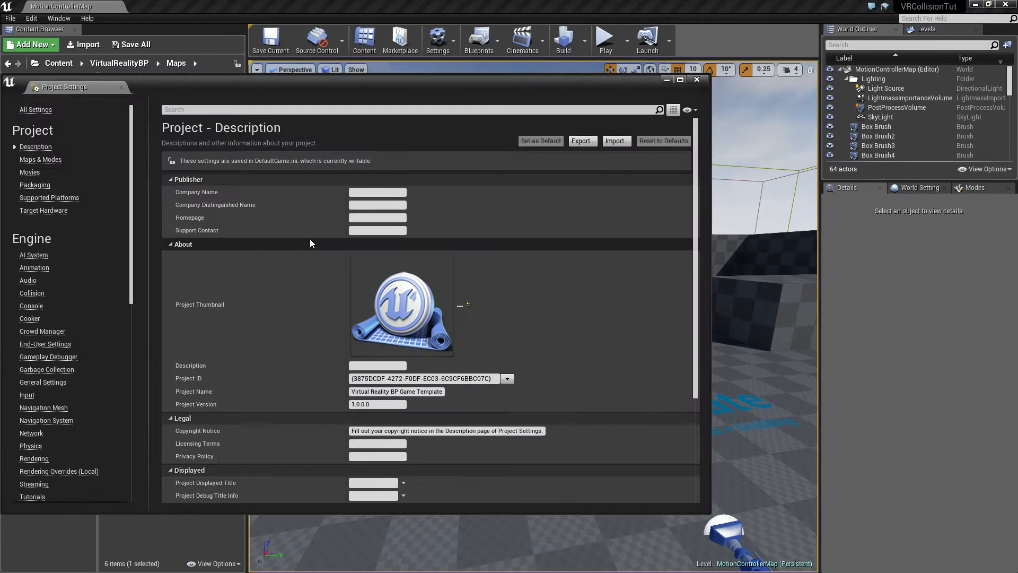
pyautogui.moveTo(42, 381)
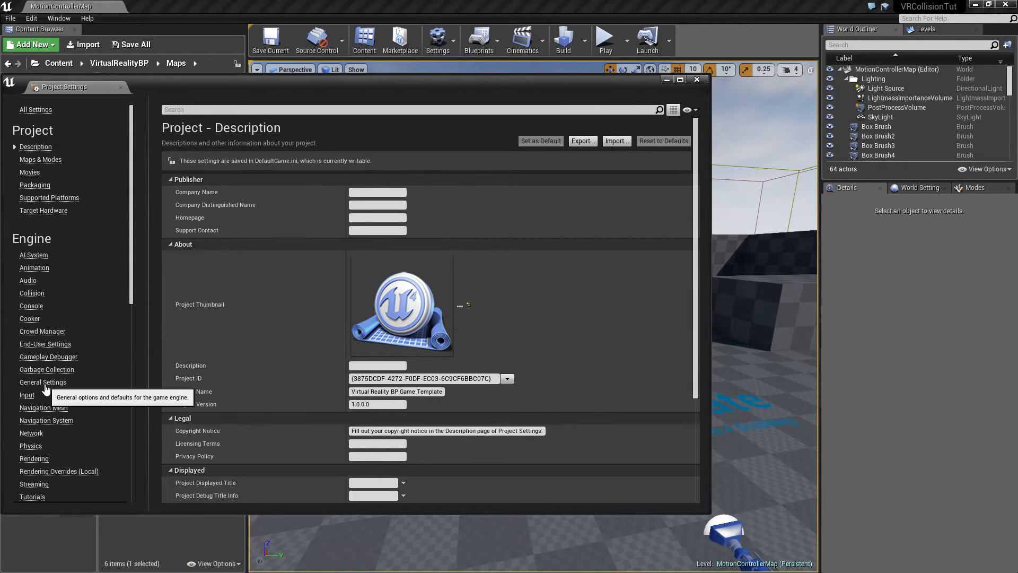
pyautogui.click(43, 381)
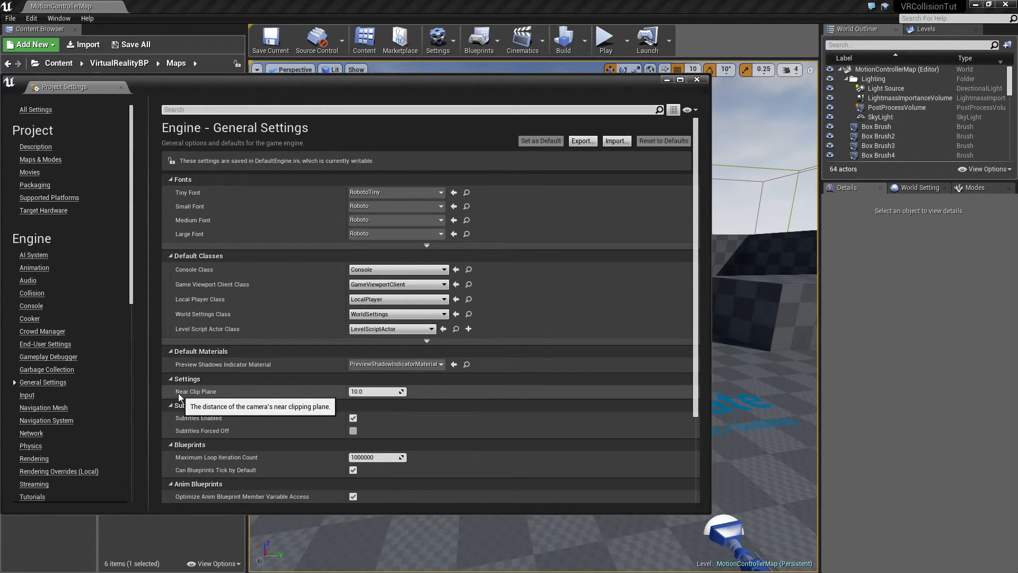
pyautogui.click(377, 392)
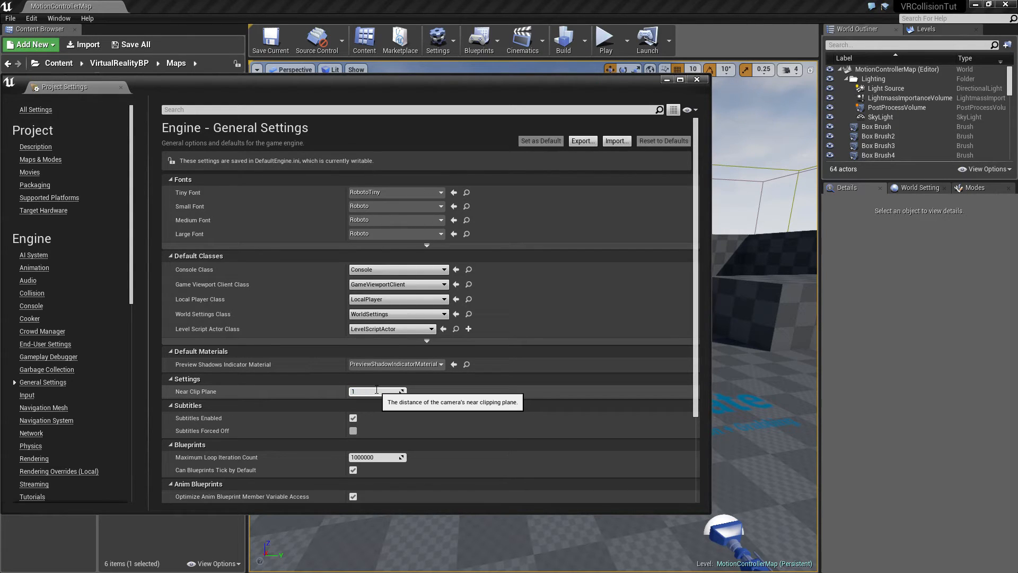
pyautogui.click(697, 78)
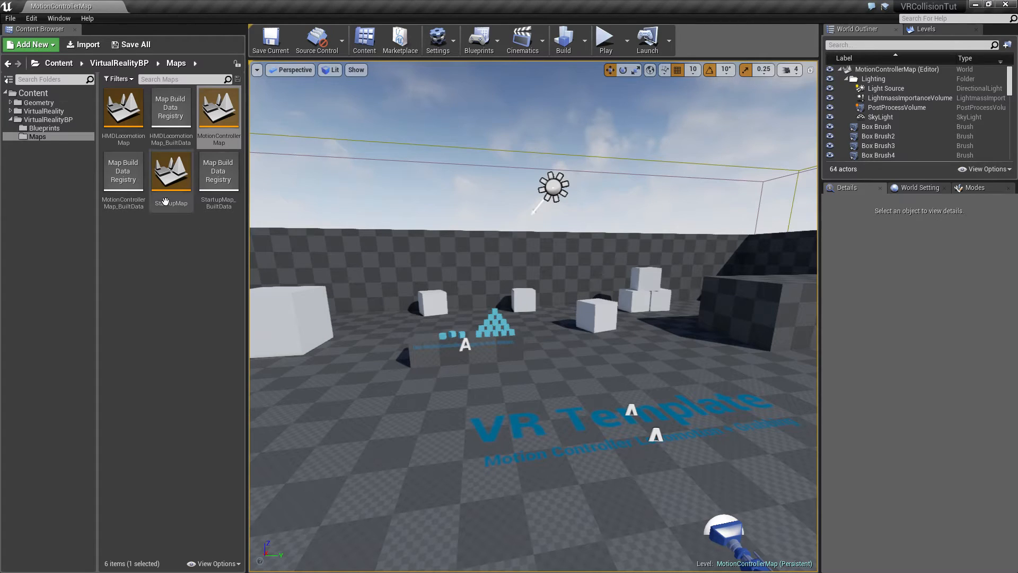
# Delete the unused StartupMap and HMDLocomotionMap levels and select HMDLocomotionPawn for removal
pyautogui.click(184, 244)
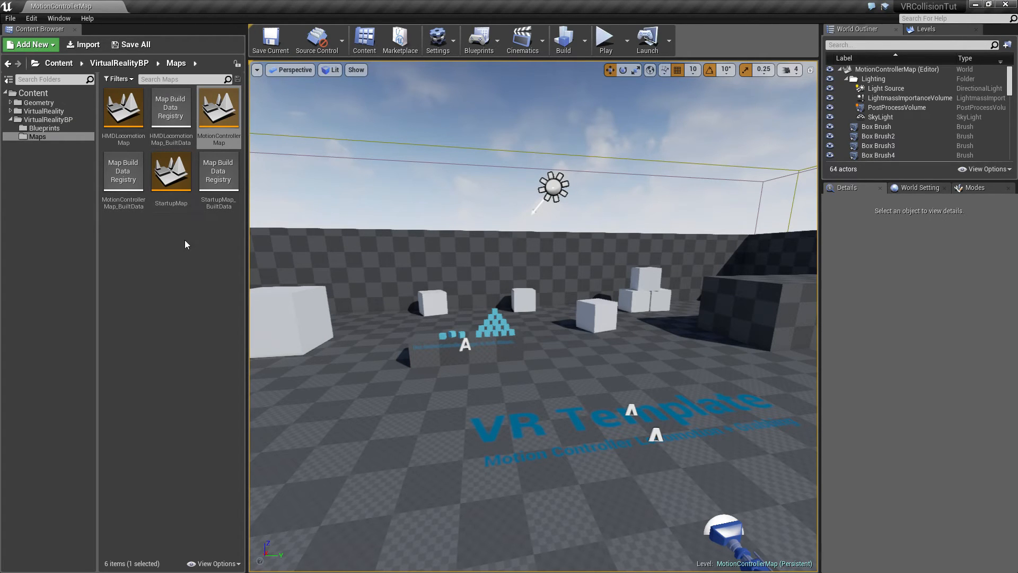
pyautogui.click(123, 108)
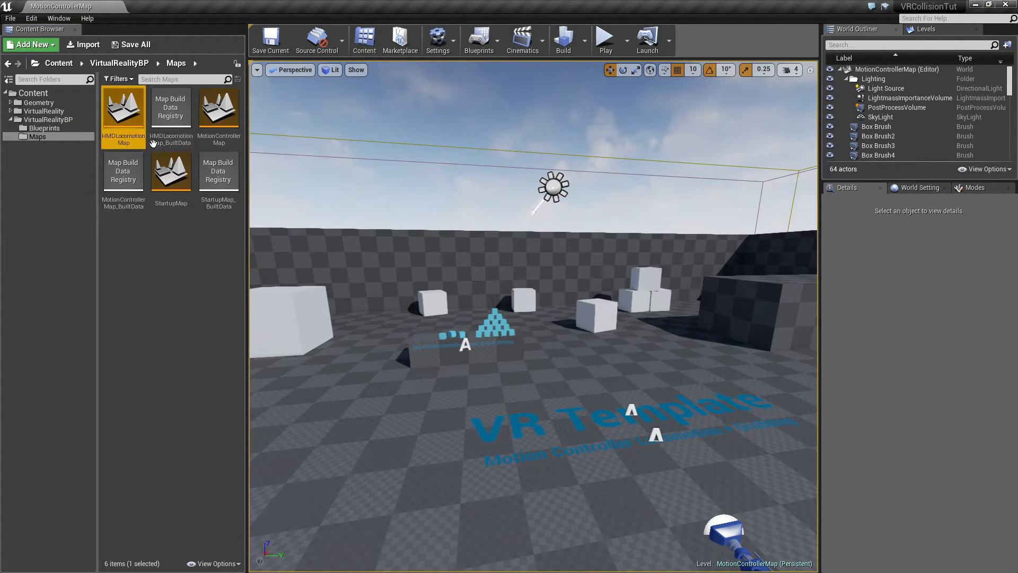
pyautogui.click(170, 107)
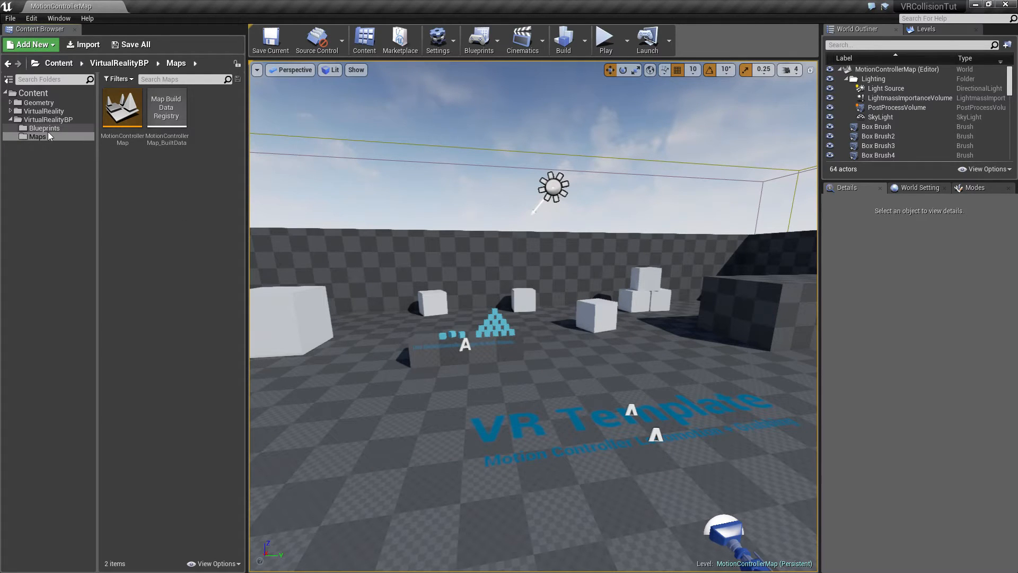
pyautogui.click(44, 128)
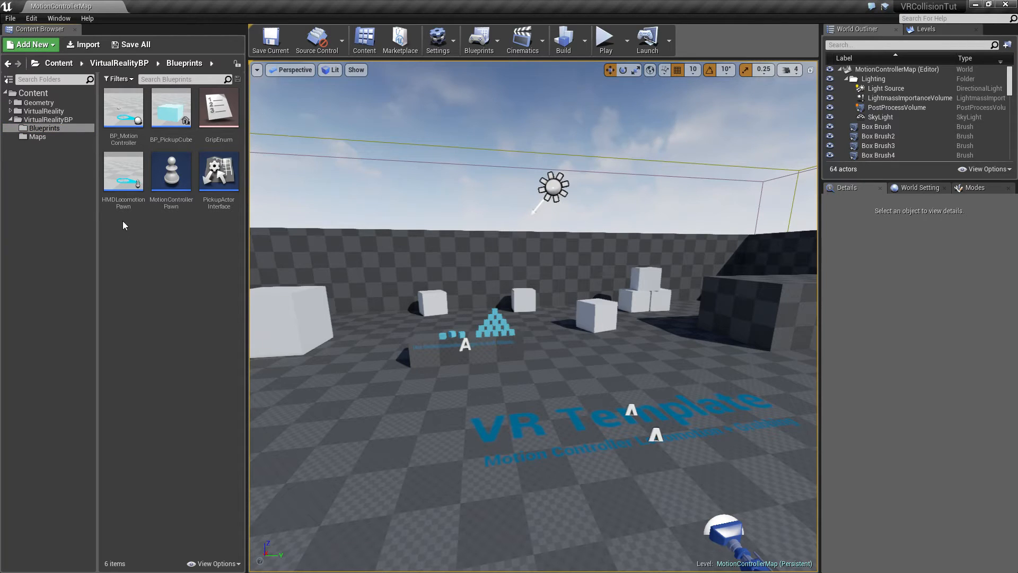
pyautogui.click(123, 170)
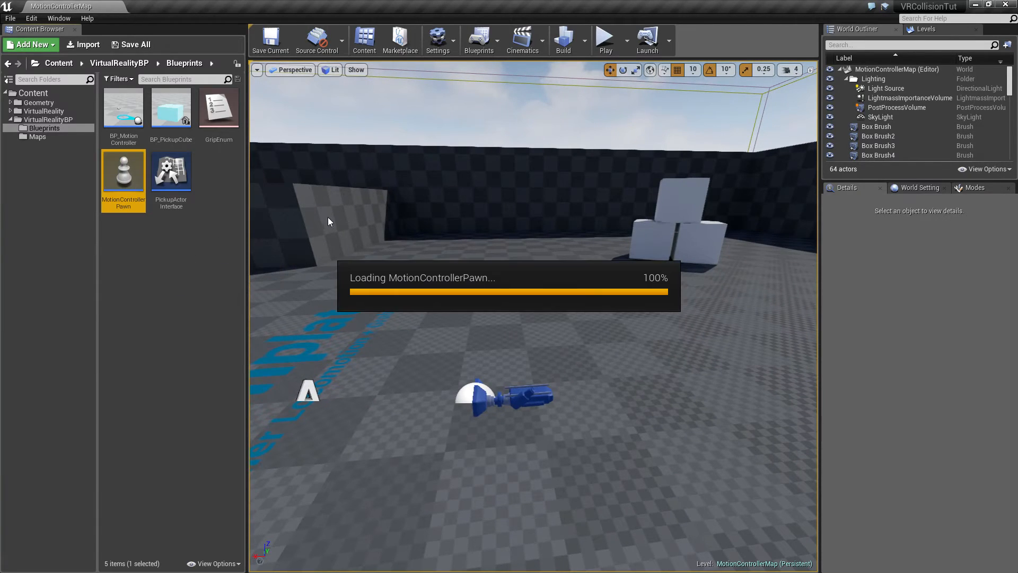
# Open the MotionControllerPawn blueprint and show its Event Graph with BeginPlay
pyautogui.doubleClick(123, 171)
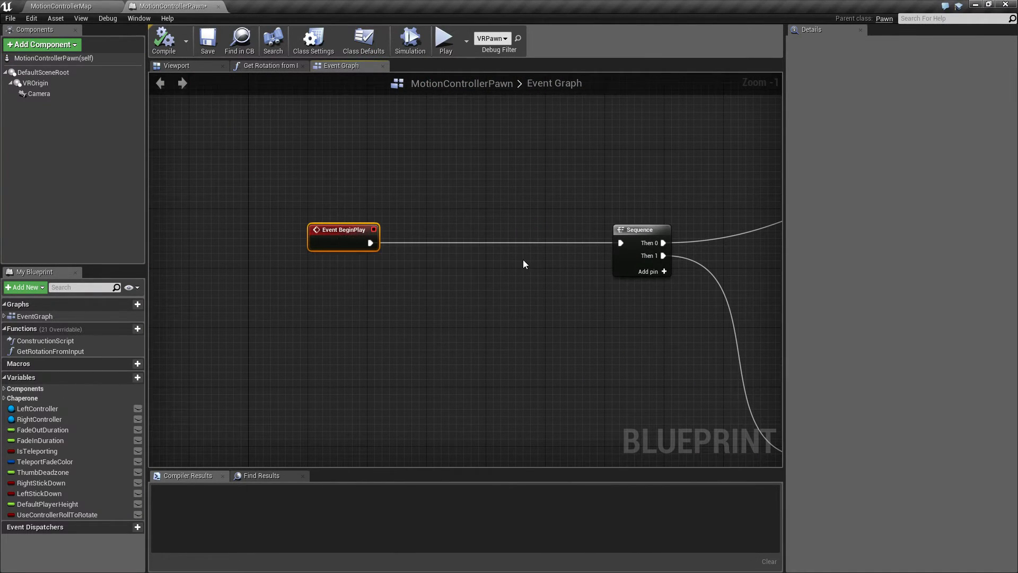
# Add an Init VR custom event holding the setup logic and call it from BeginPlay's Sequence
pyautogui.rightClick(524, 265)
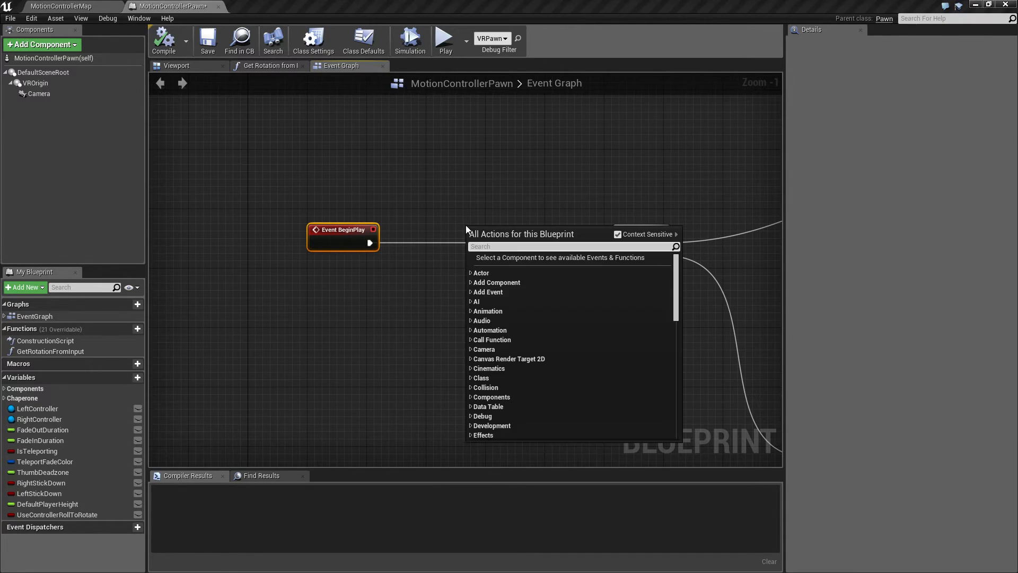
pyautogui.moveTo(475, 236)
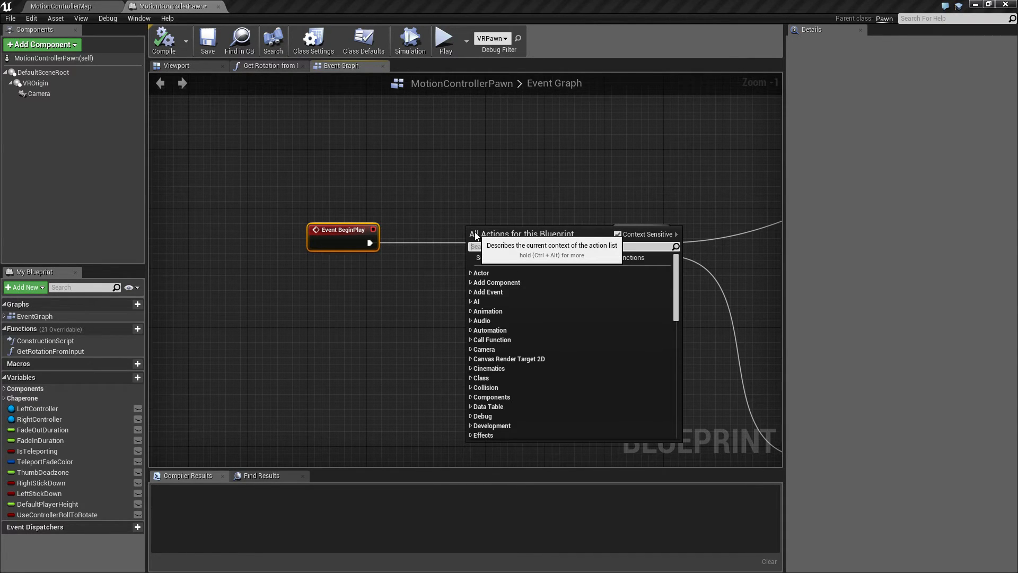
pyautogui.write('cus')
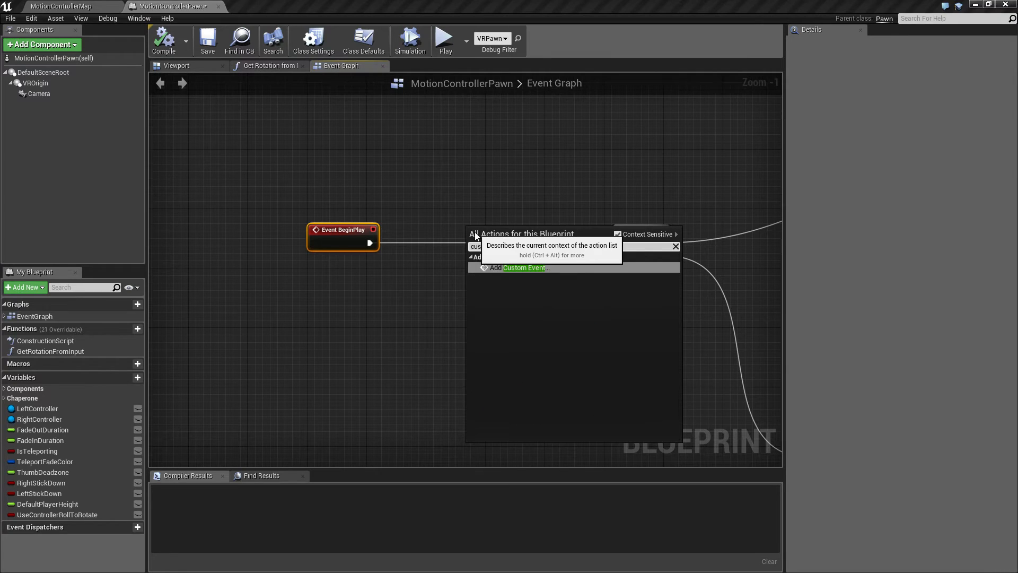
pyautogui.click(525, 267)
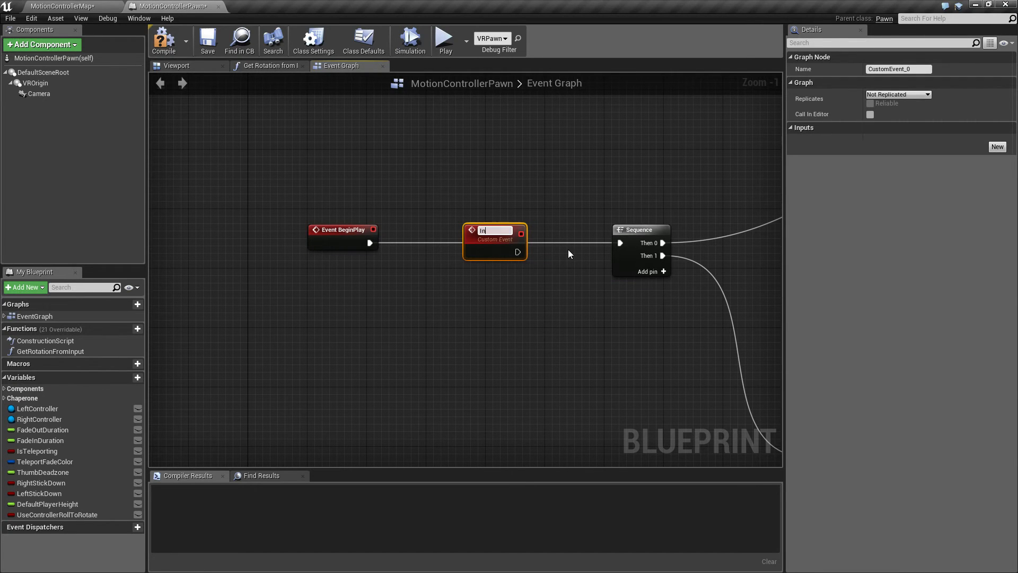
pyautogui.write('Init VR')
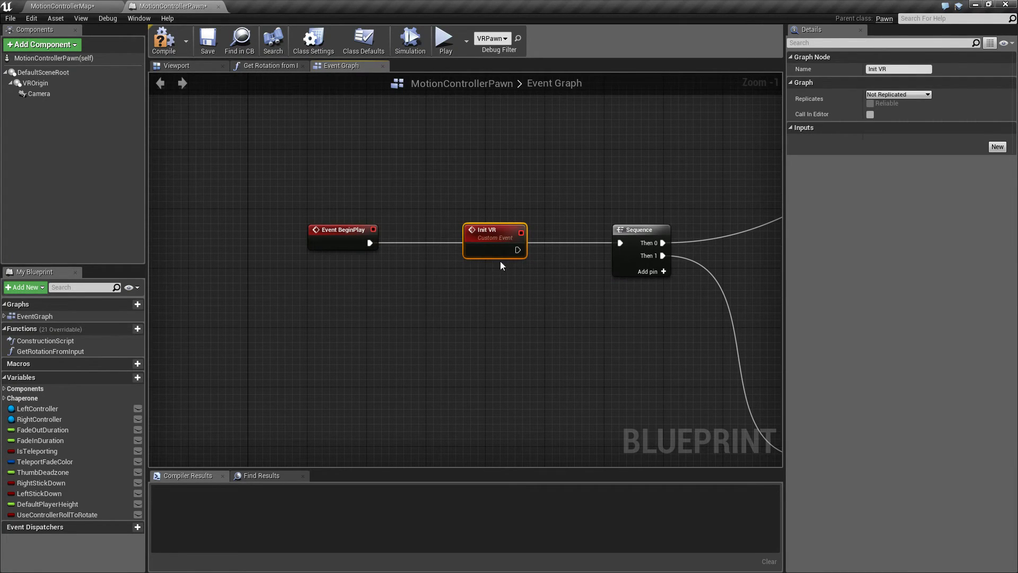
pyautogui.moveTo(488, 230)
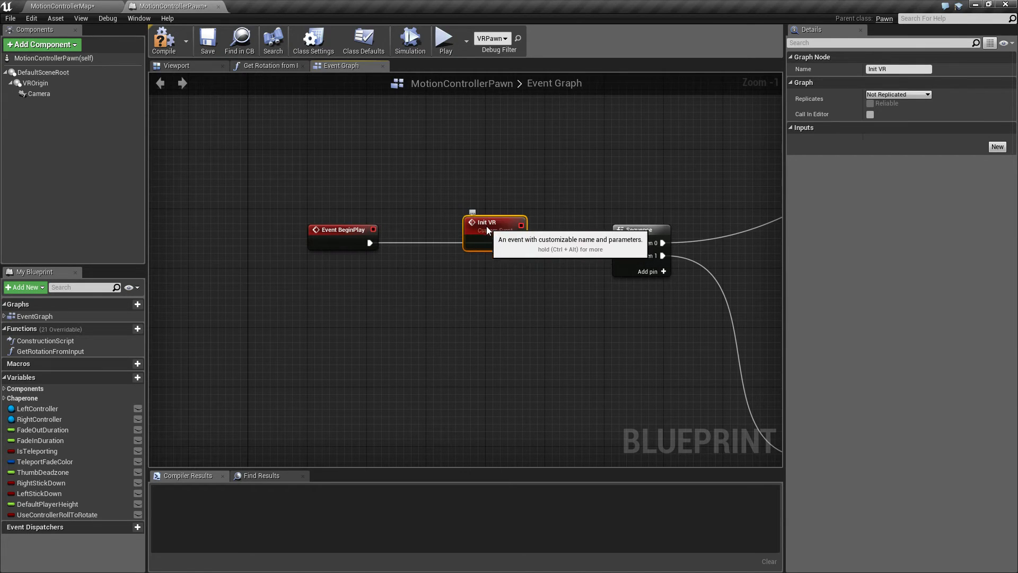
pyautogui.moveTo(420, 247)
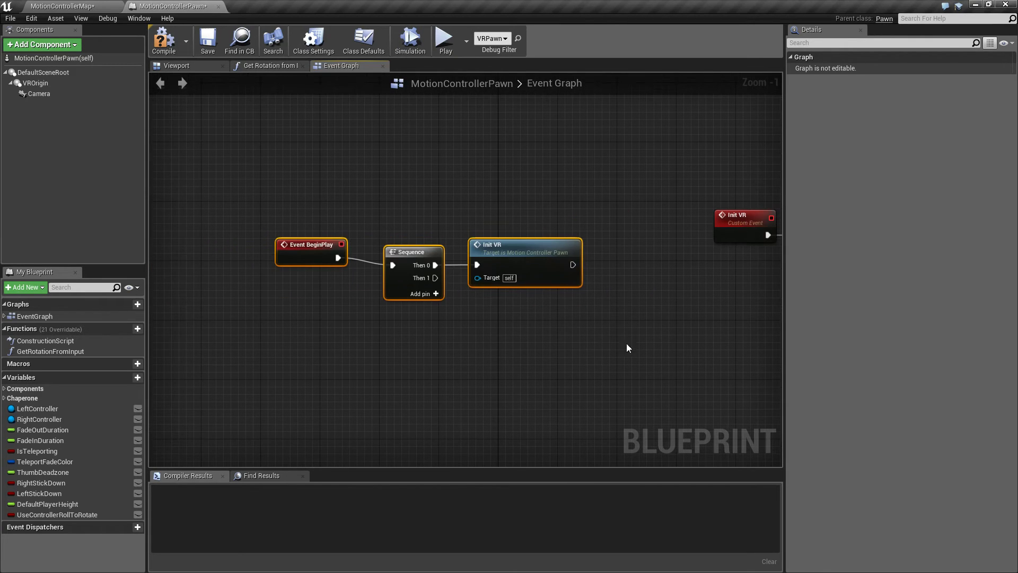
pyautogui.moveTo(311, 264)
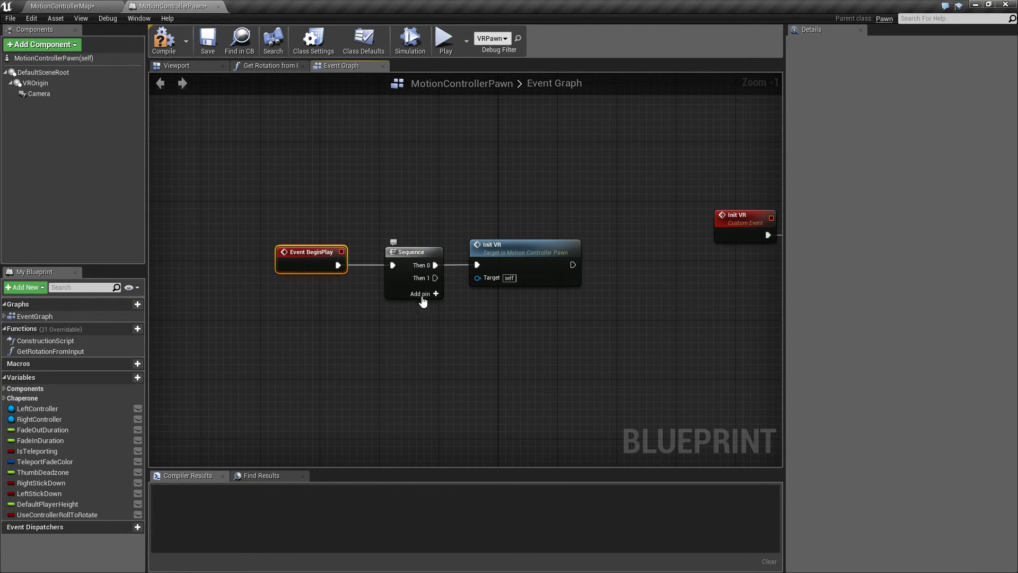
pyautogui.moveTo(516, 252)
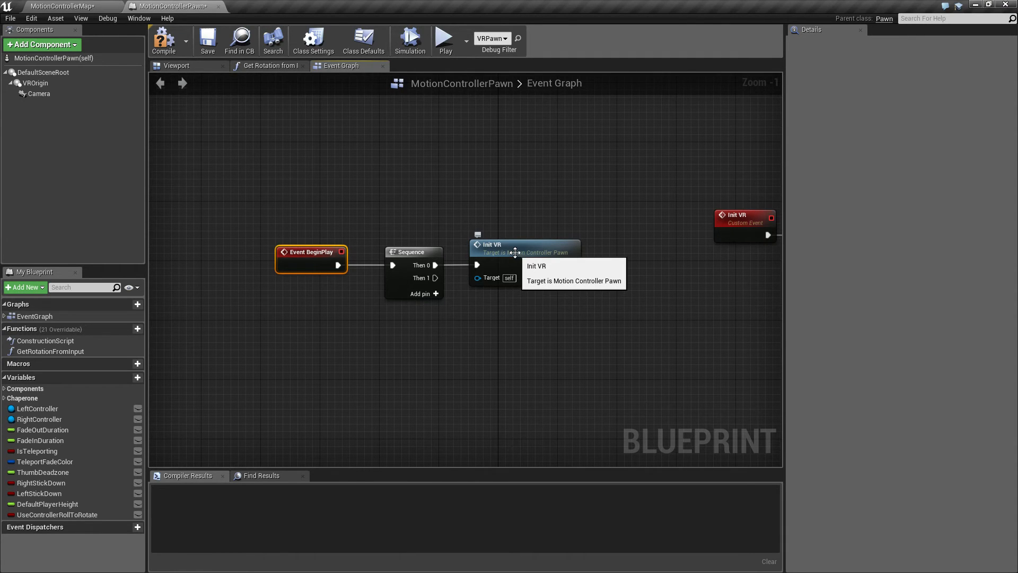
pyautogui.scroll(-3)
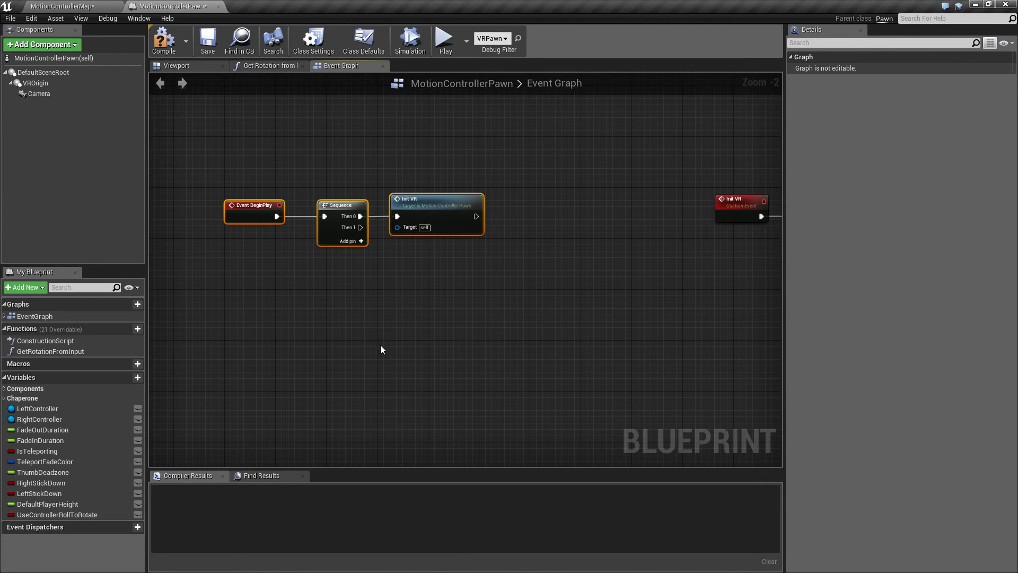
# Zoom the graph to locate and frame the Event Tick teleport logic
pyautogui.scroll(-3)
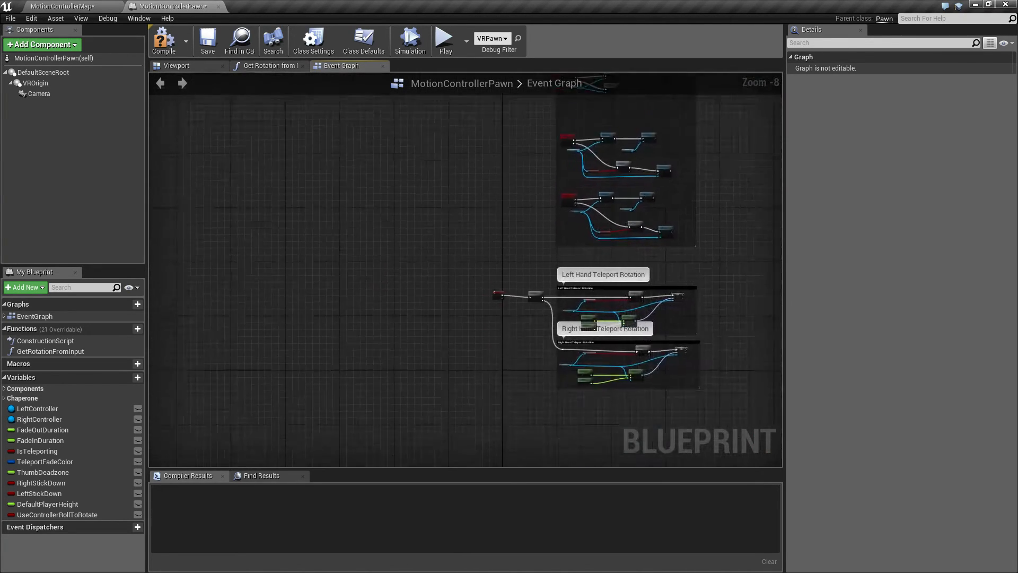
pyautogui.scroll(3)
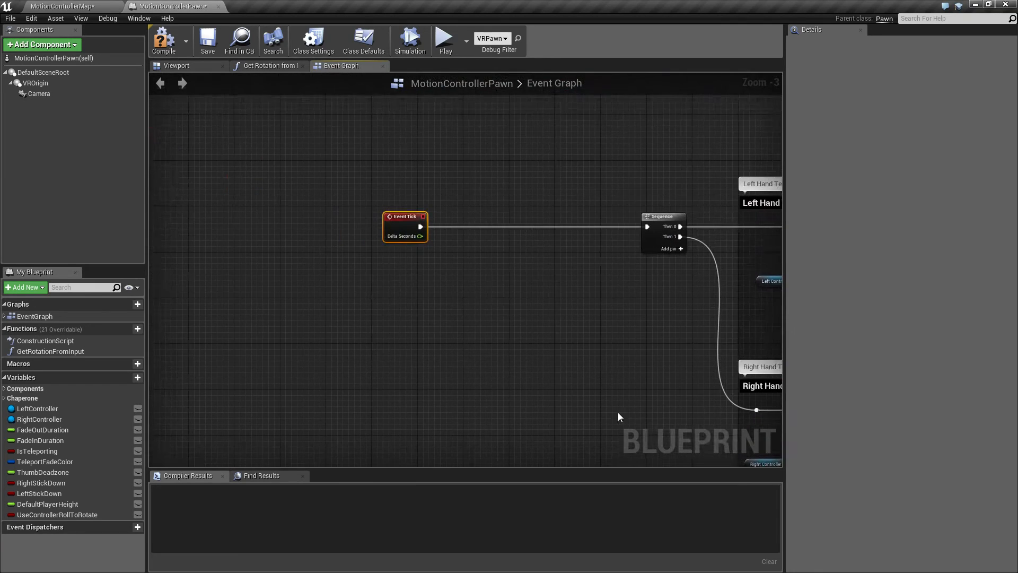
# Add an Event Tick Handle Teleport custom event and call it from Event Tick's Sequence Then 0
pyautogui.rightClick(474, 203)
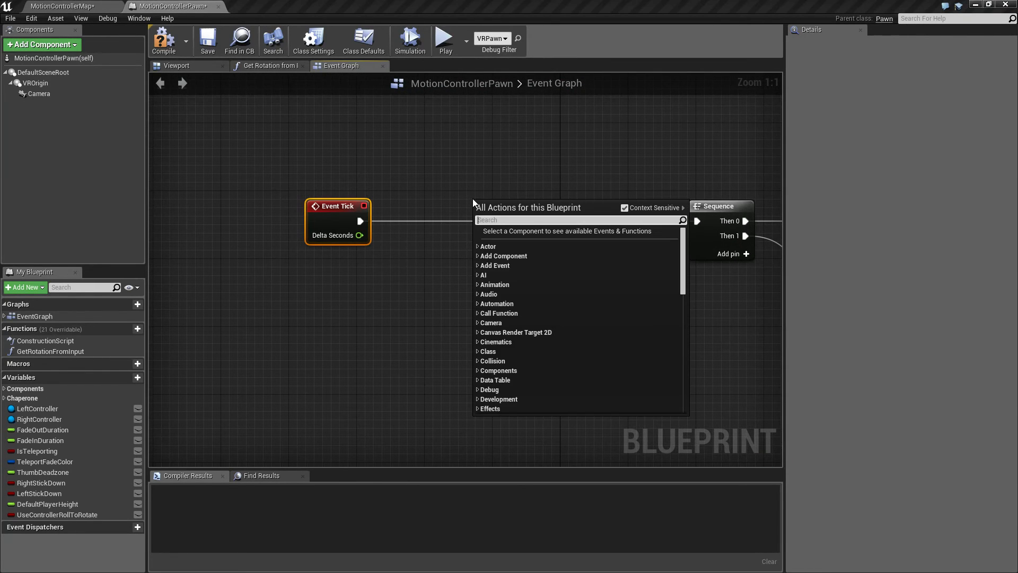
pyautogui.write('custom eve')
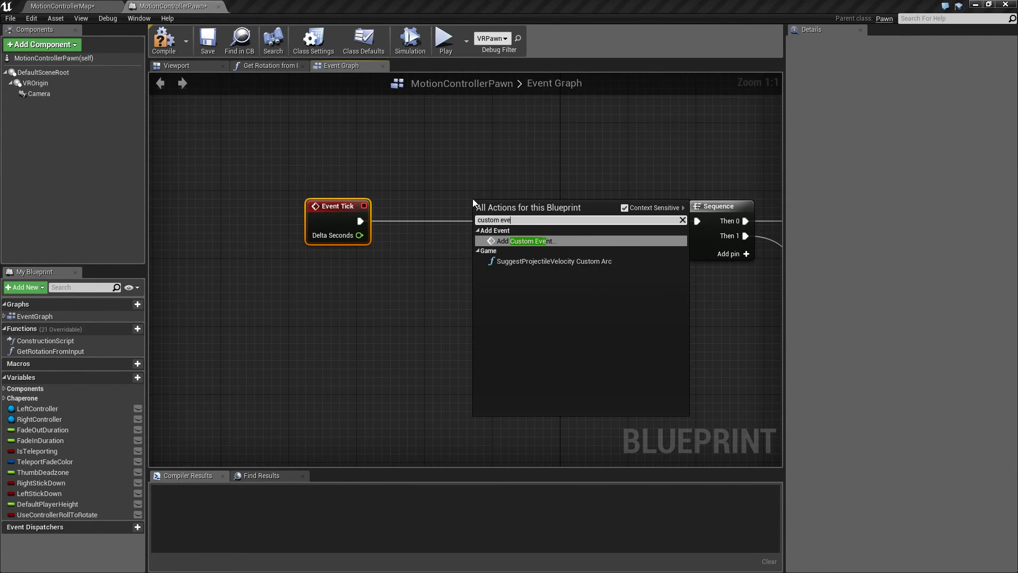
pyautogui.click(529, 241)
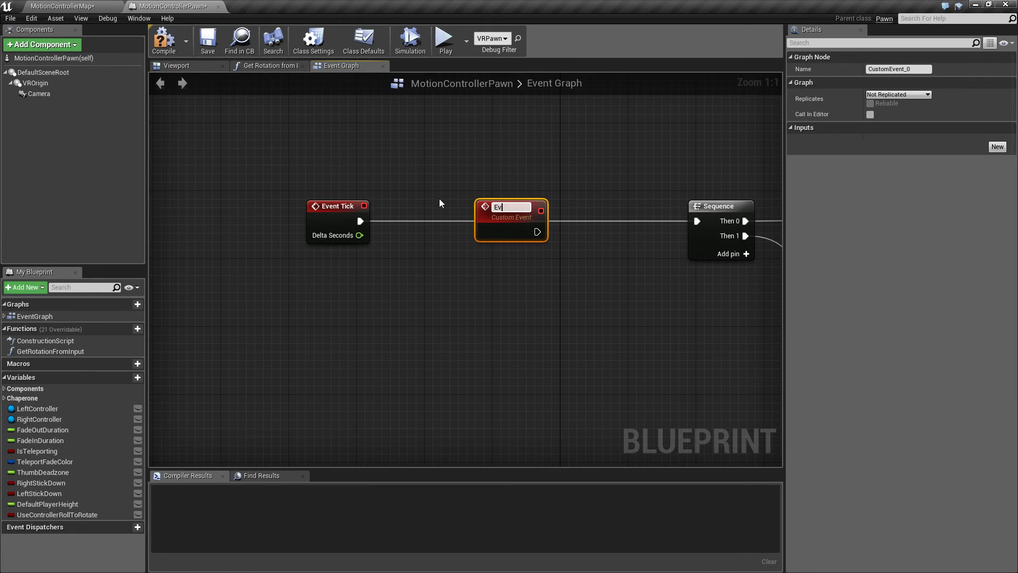
pyautogui.write('Event Tick Handle Teleport')
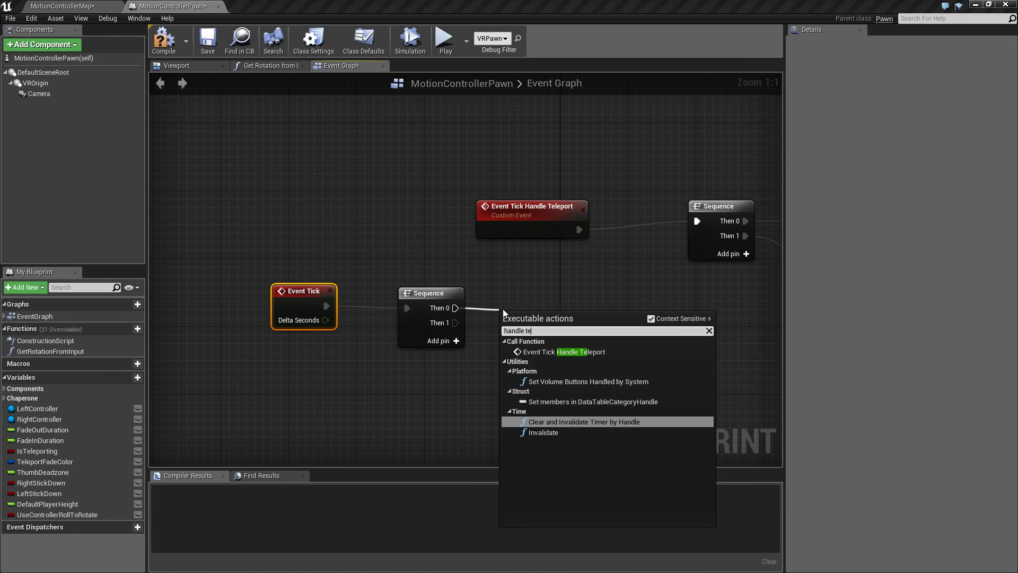
pyautogui.click(569, 351)
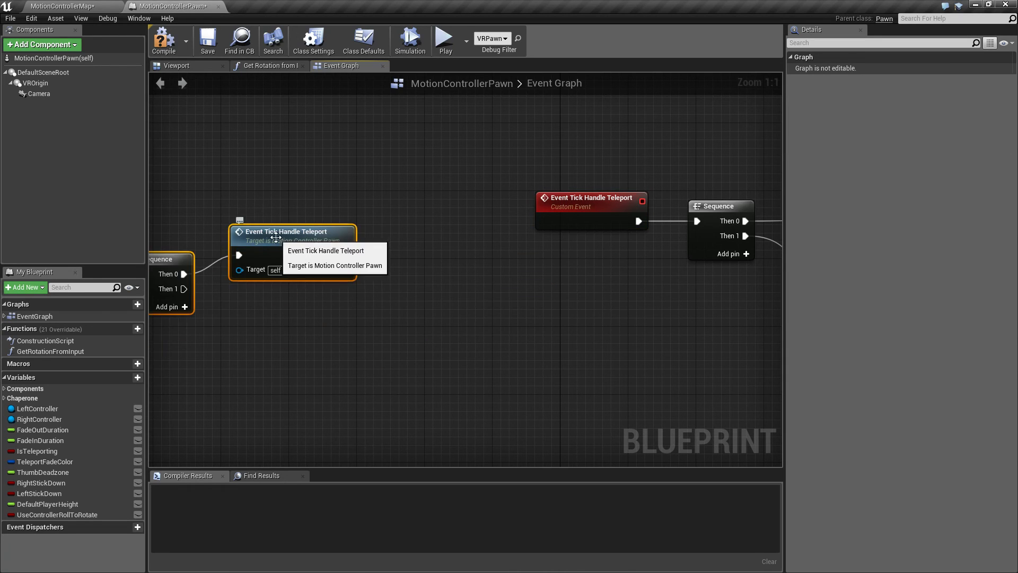
pyautogui.scroll(-3)
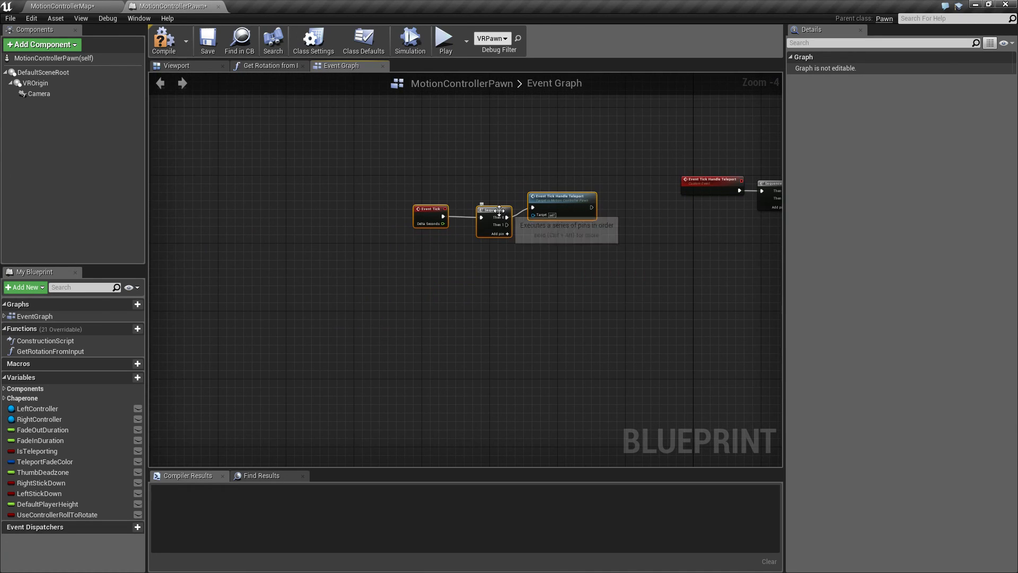
pyautogui.scroll(3)
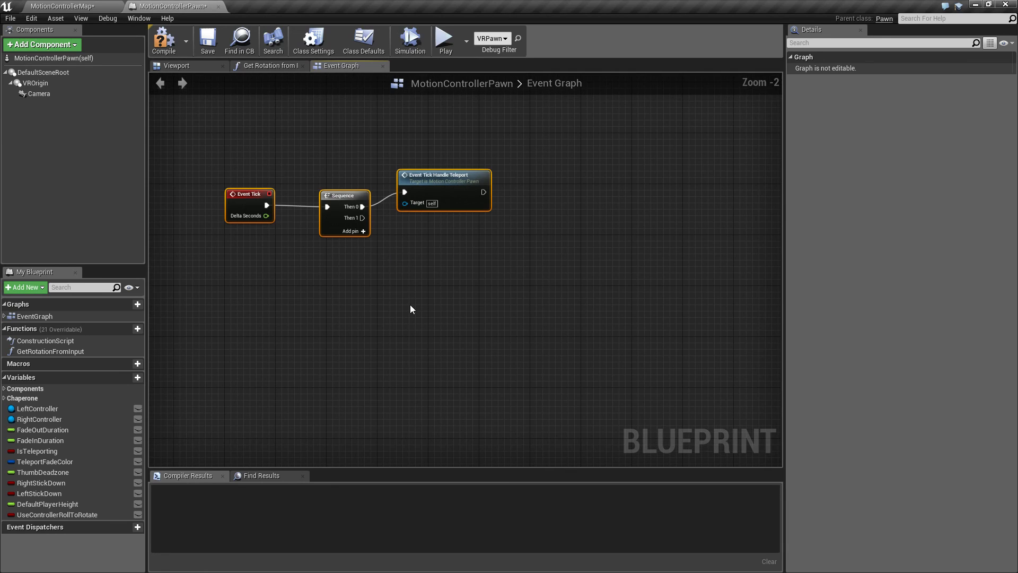
pyautogui.scroll(-3)
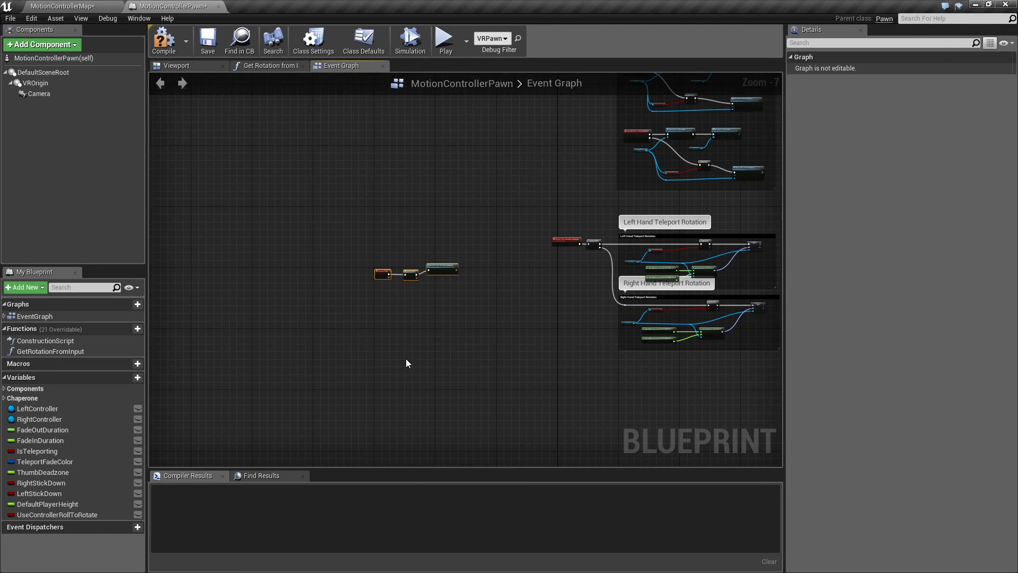
pyautogui.moveTo(615, 215)
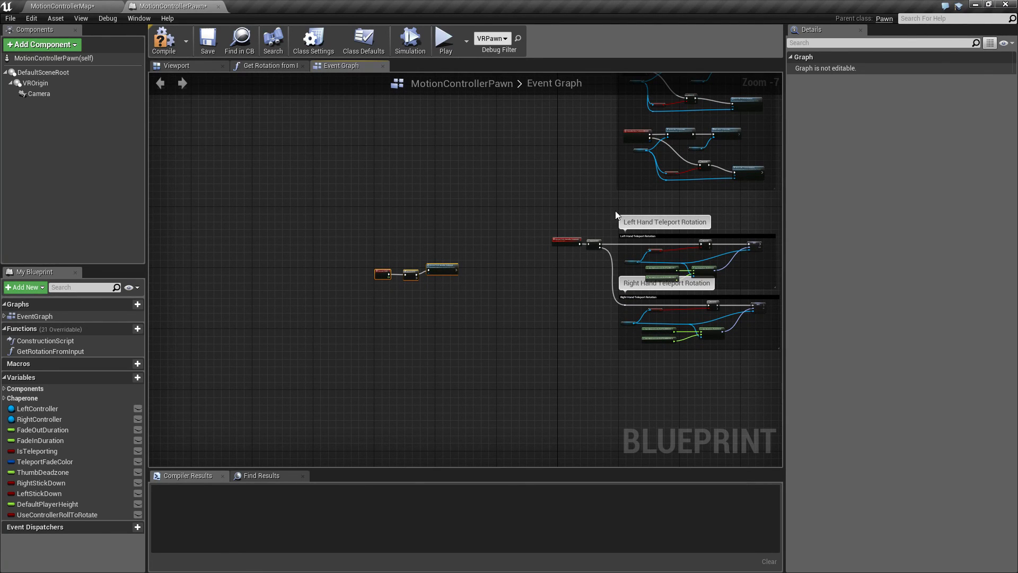